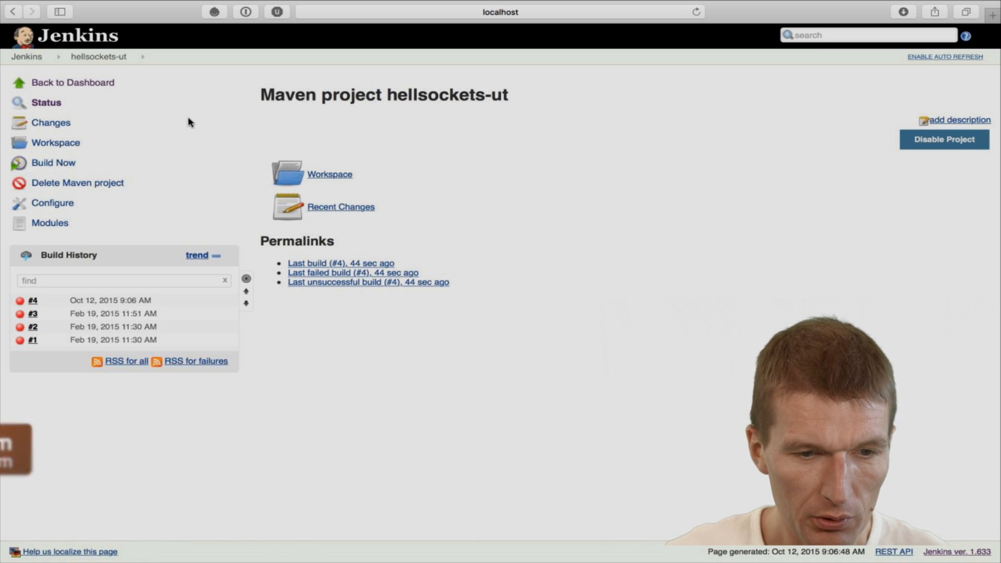
mouse_move(154, 195)
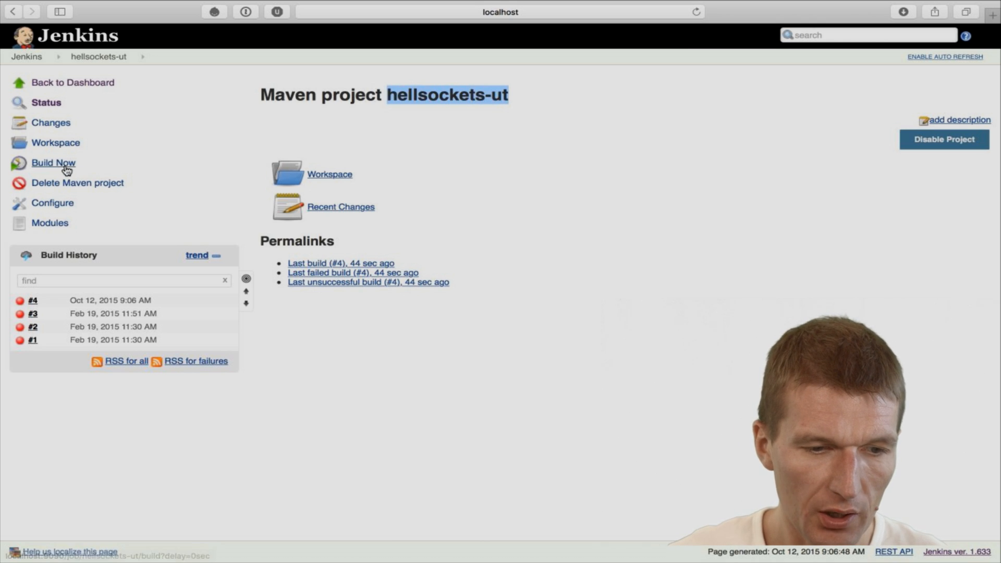
- Copy the link address of the hellsockets-ut Build Now trigger
right_click(53, 162)
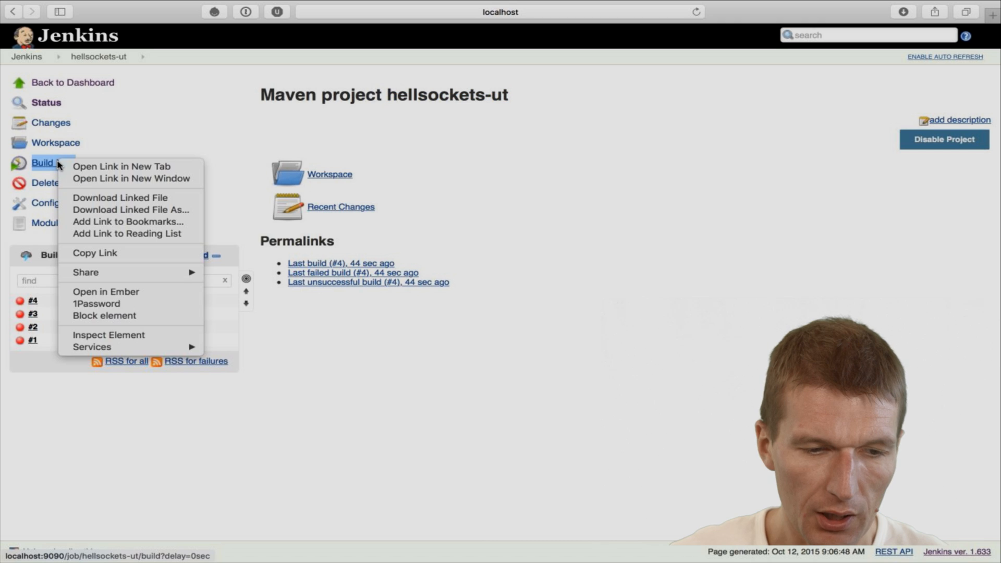
mouse_move(95, 252)
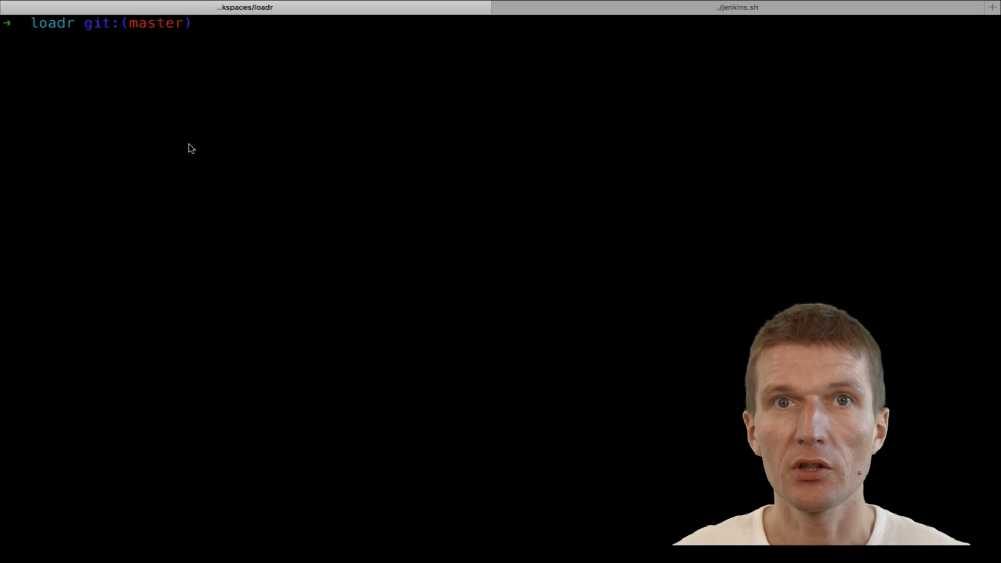
text(cd)
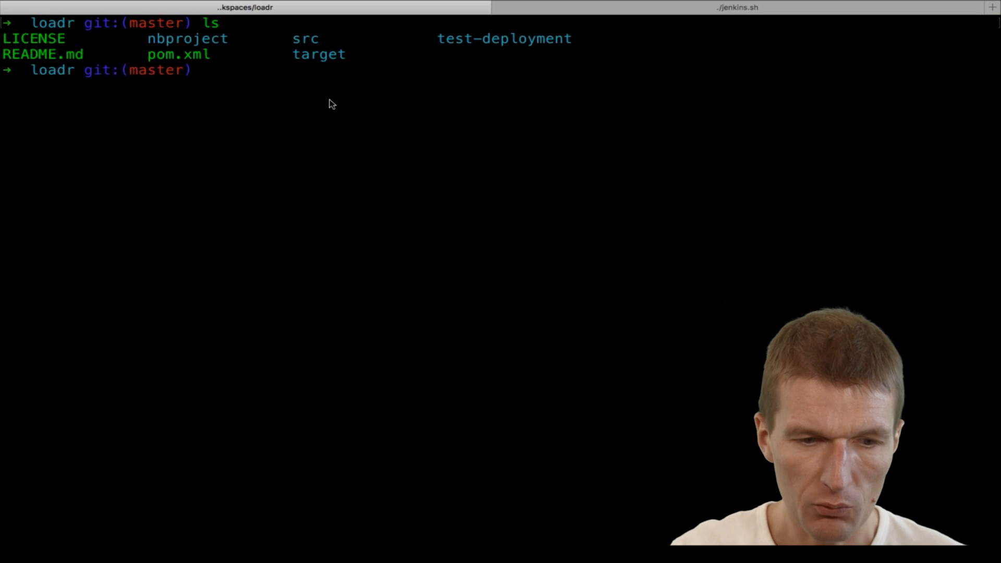
text(cd)
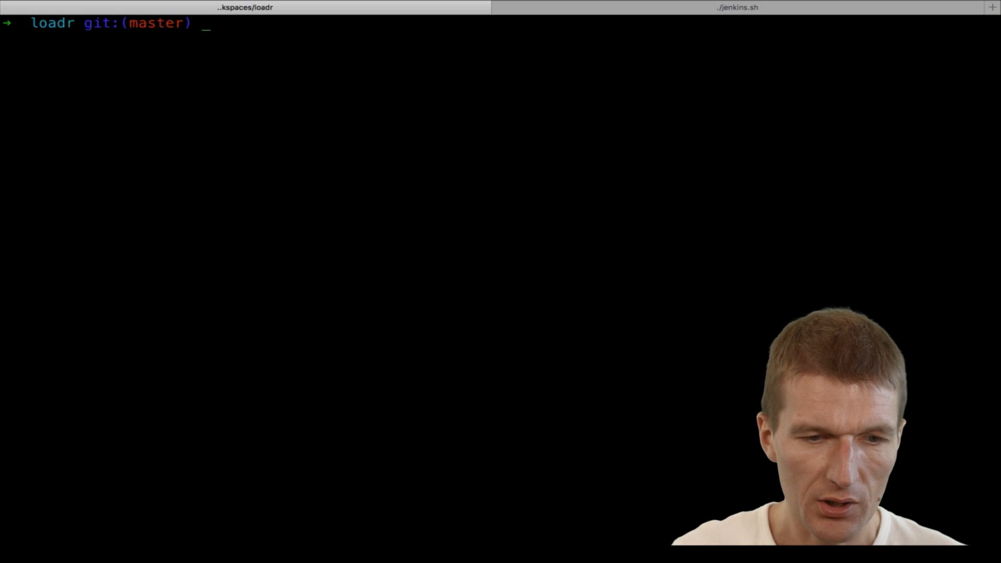
text(java -jar target/loadr.jar)
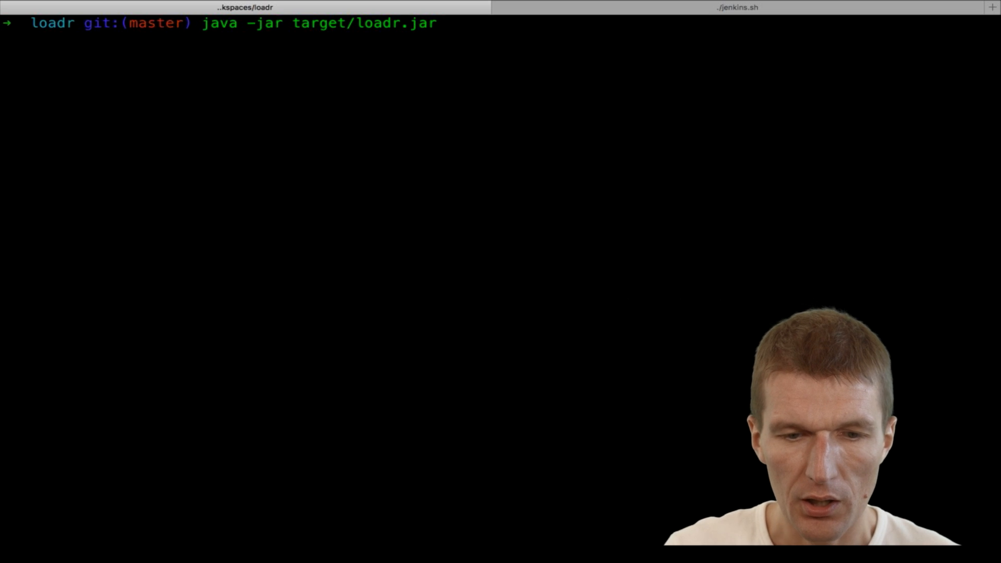
text(-)
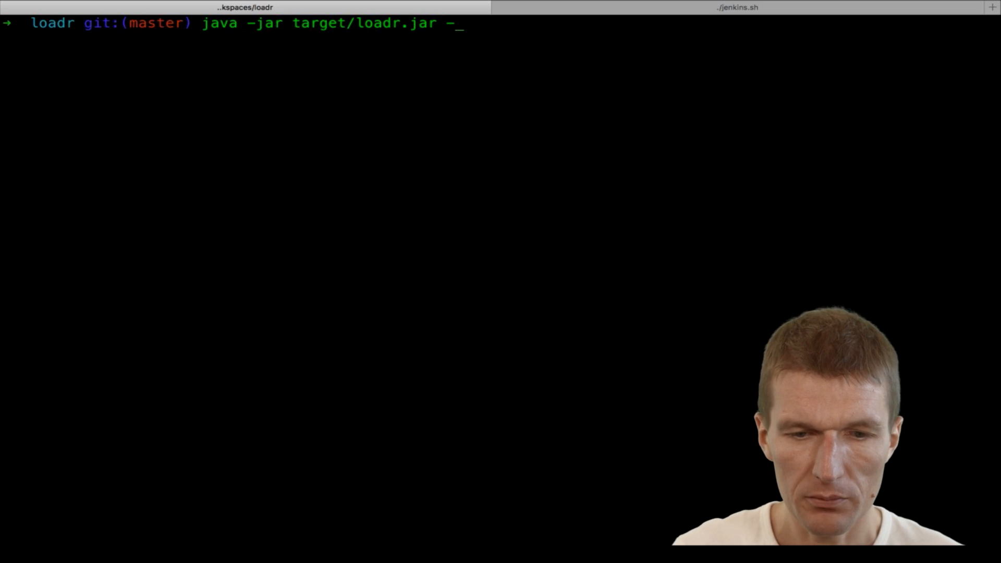
text(d test-deployment/)
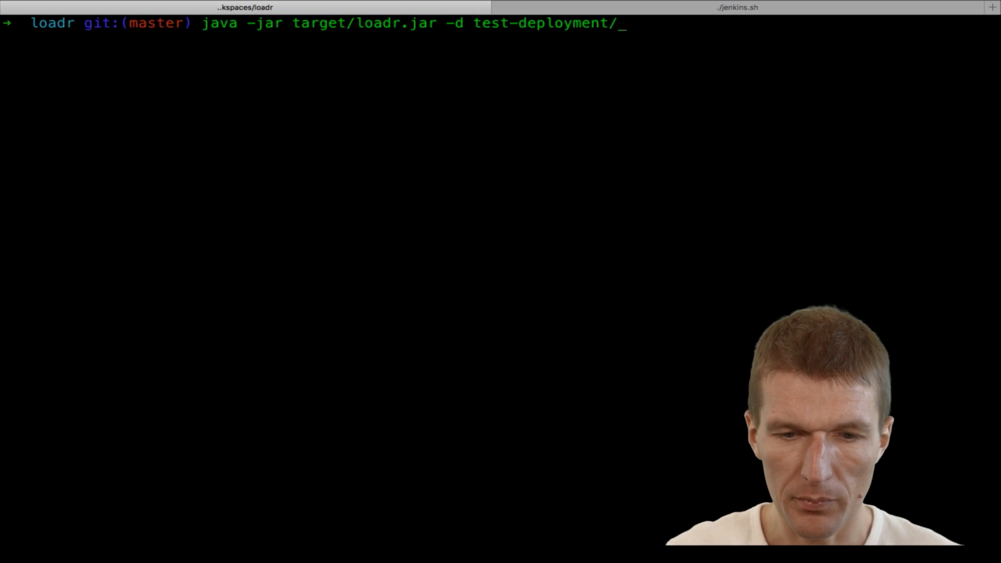
text(coffeebeans.war)
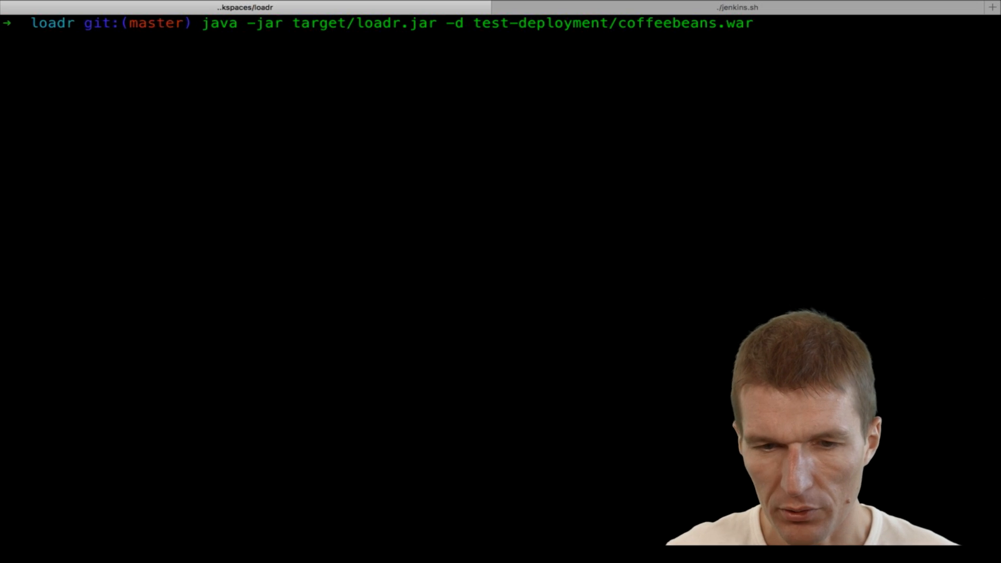
text(-h)
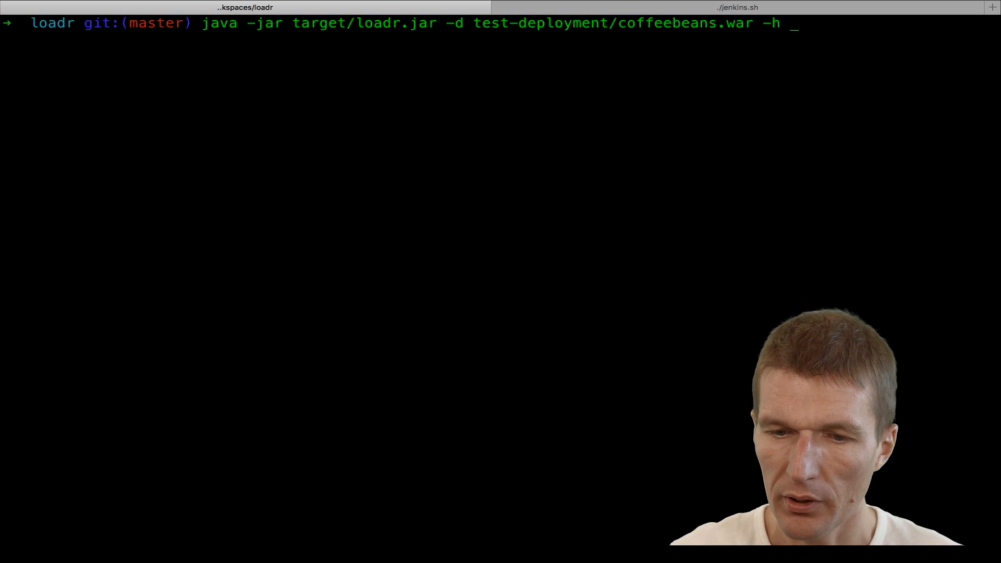
text(http://localhost:9090/job/hellsockets-ut/build\?delay\=0sec)
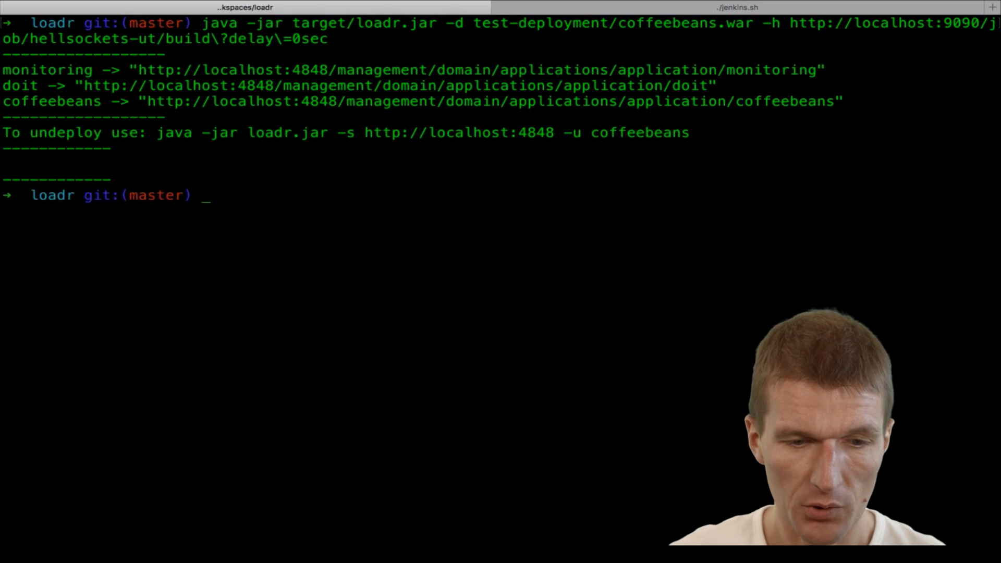
mouse_move(682, 192)
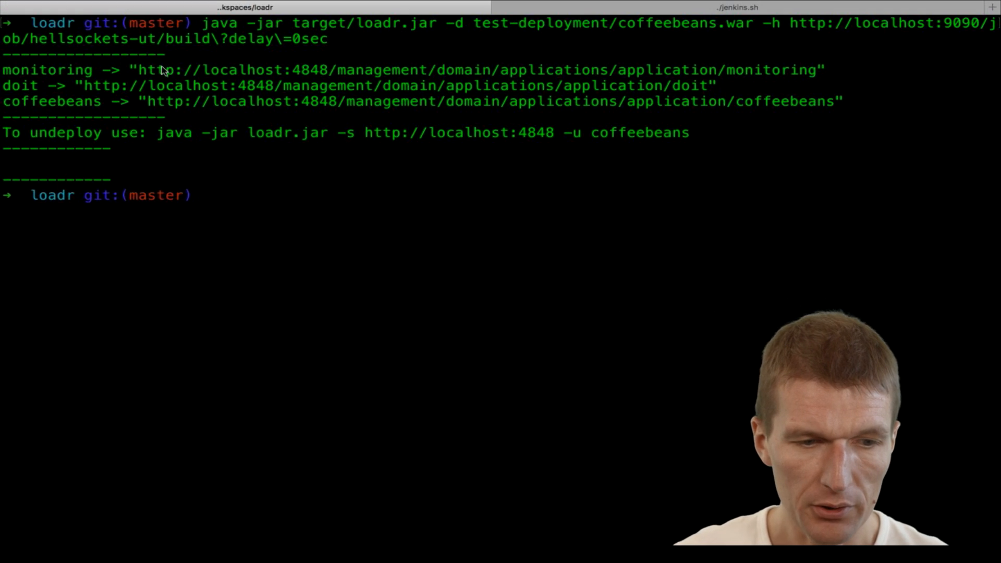
mouse_move(52, 107)
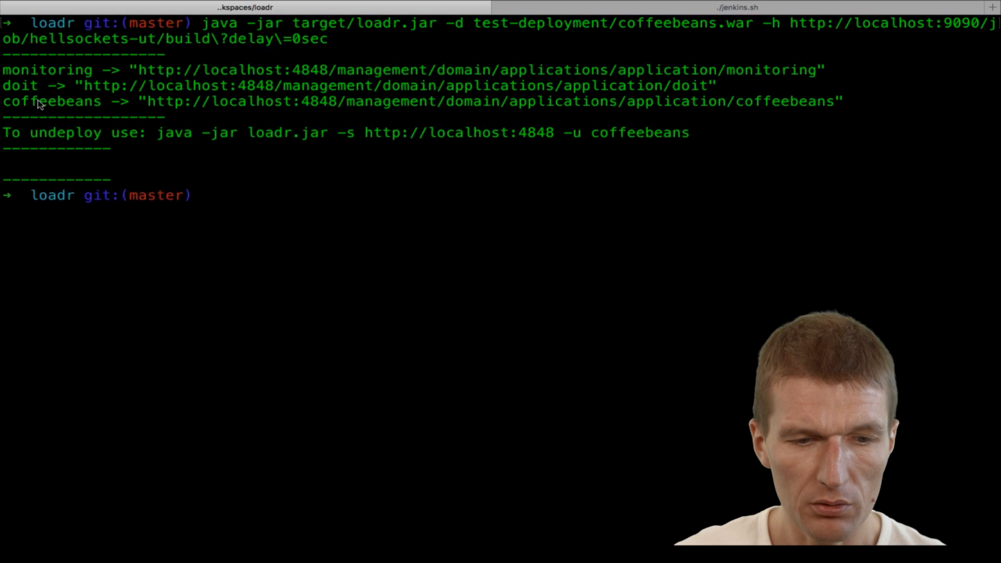
mouse_move(57, 178)
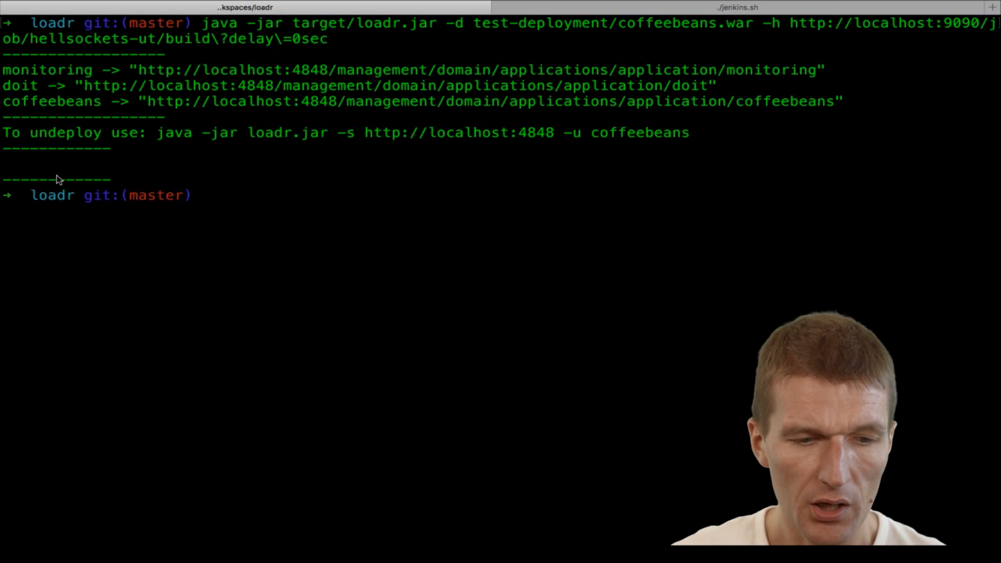